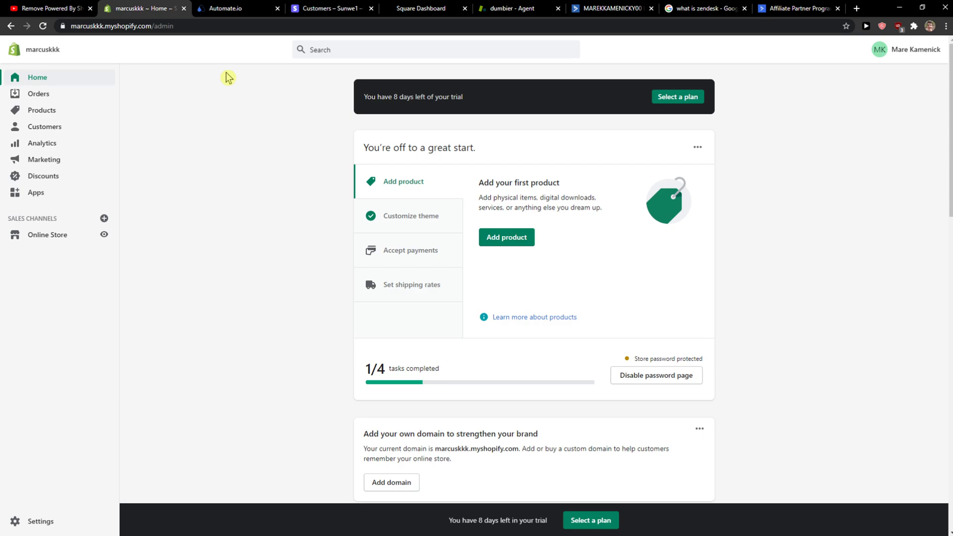
- Switch from the Shopify admin to the YouTube video tab
click(46, 8)
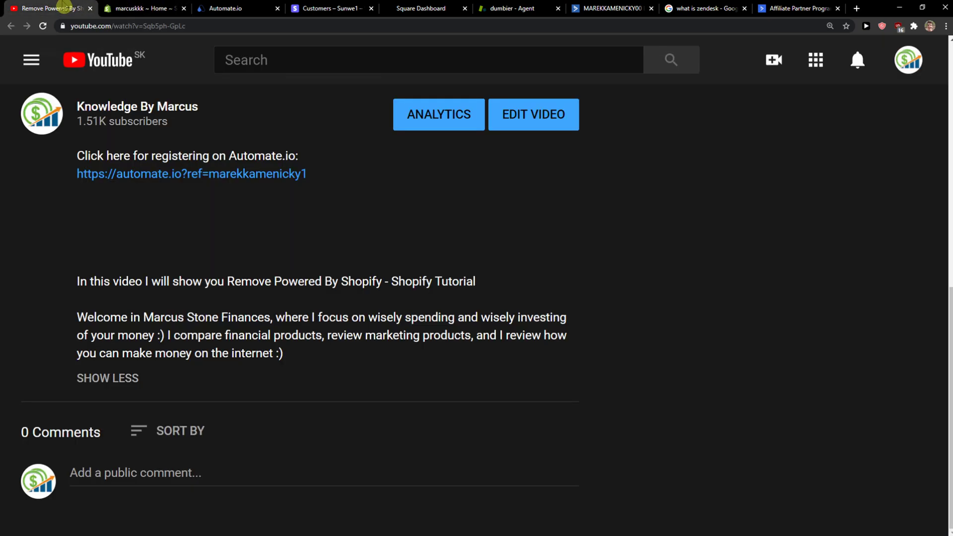
mouse_move(128, 187)
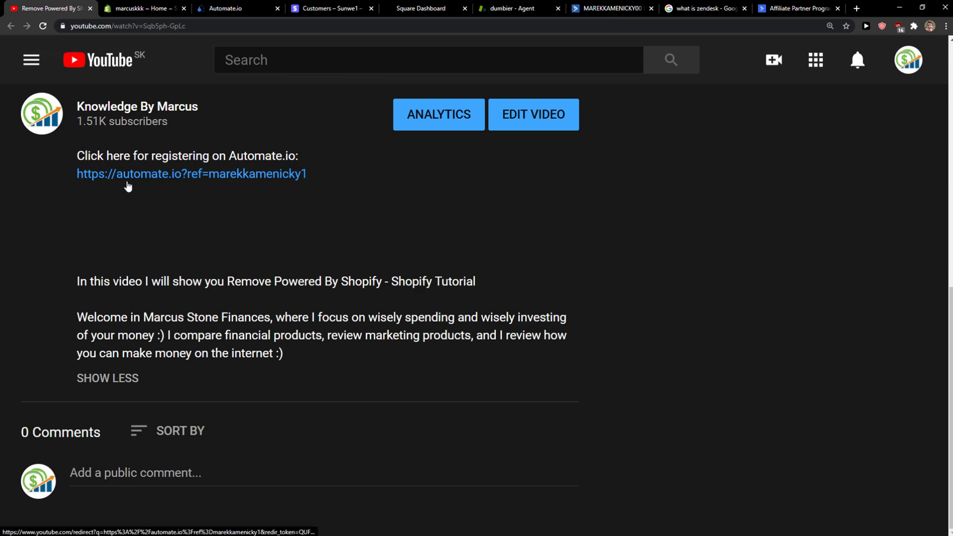
- Follow the Automate.io referral link to the dashboard and view the Bots list
click(191, 173)
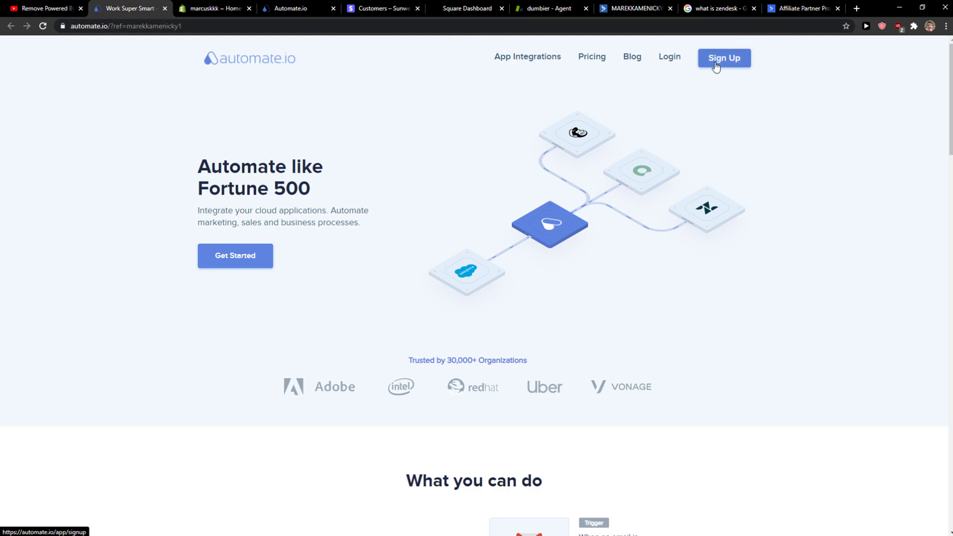
click(723, 57)
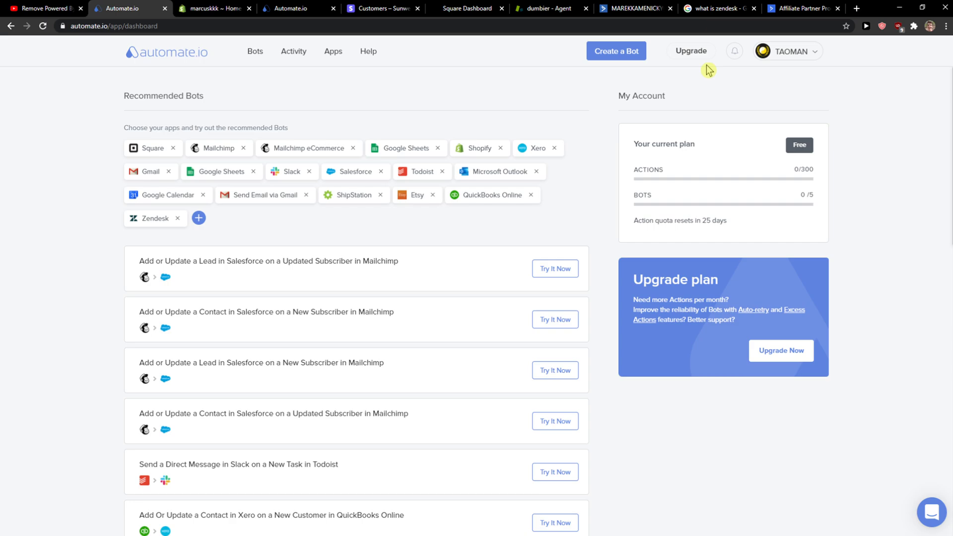
mouse_move(593, 71)
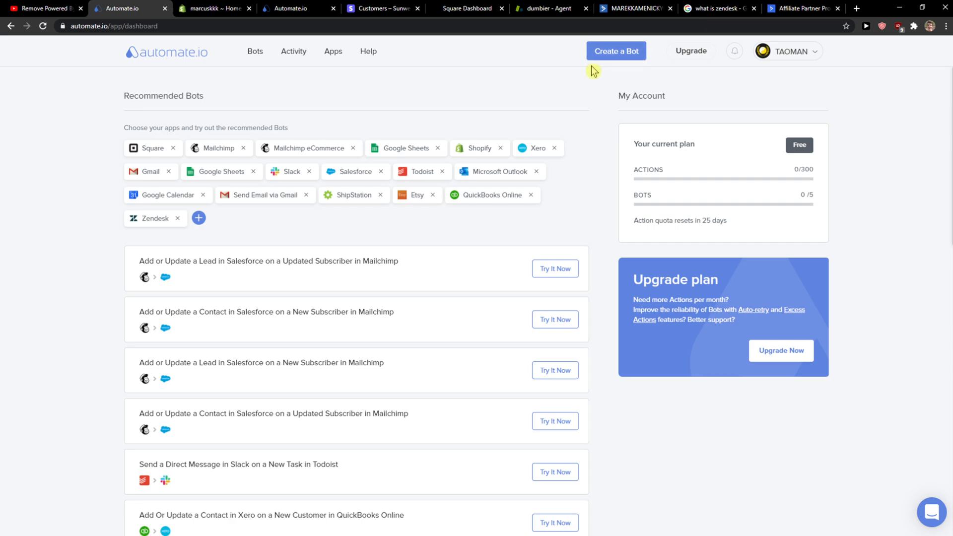
mouse_move(246, 58)
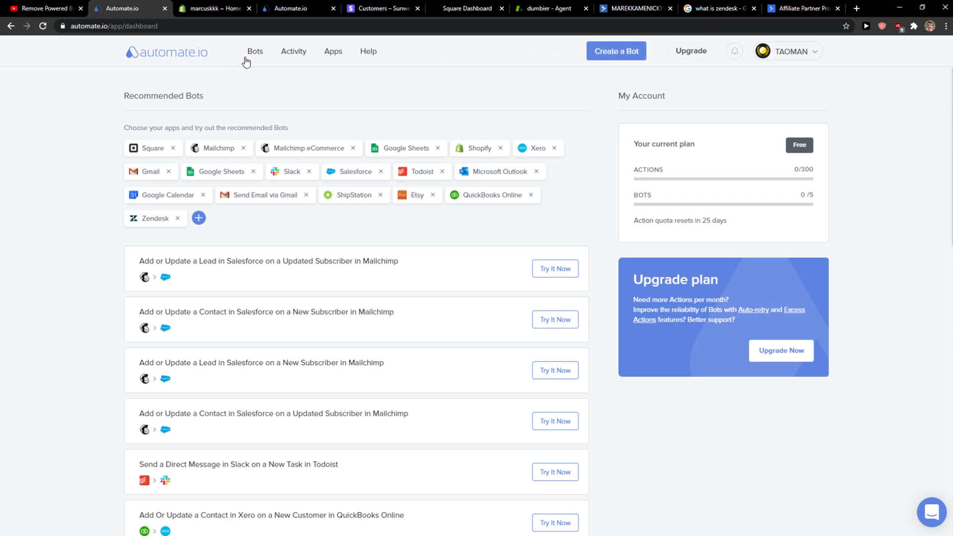
click(255, 51)
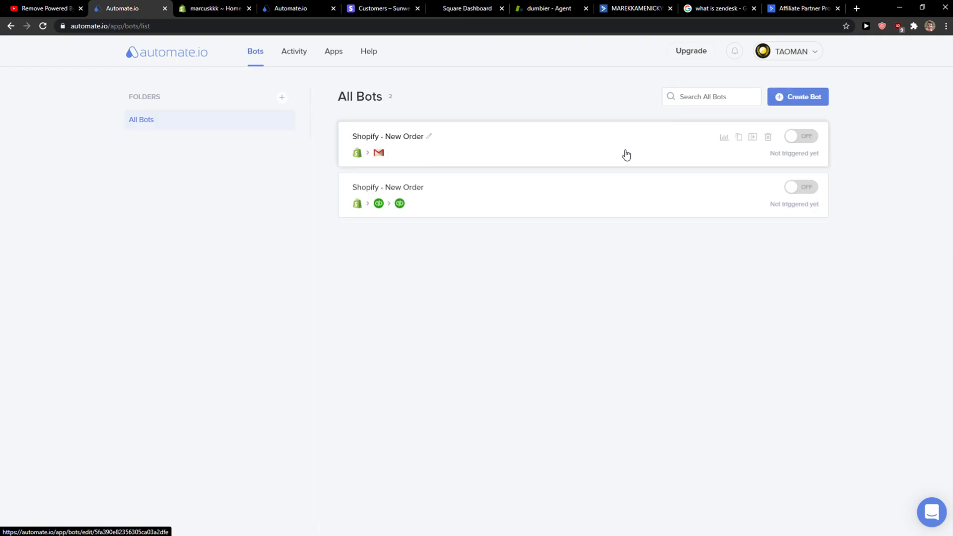
- Create a new bot using Shopify's New Order trigger event
click(798, 97)
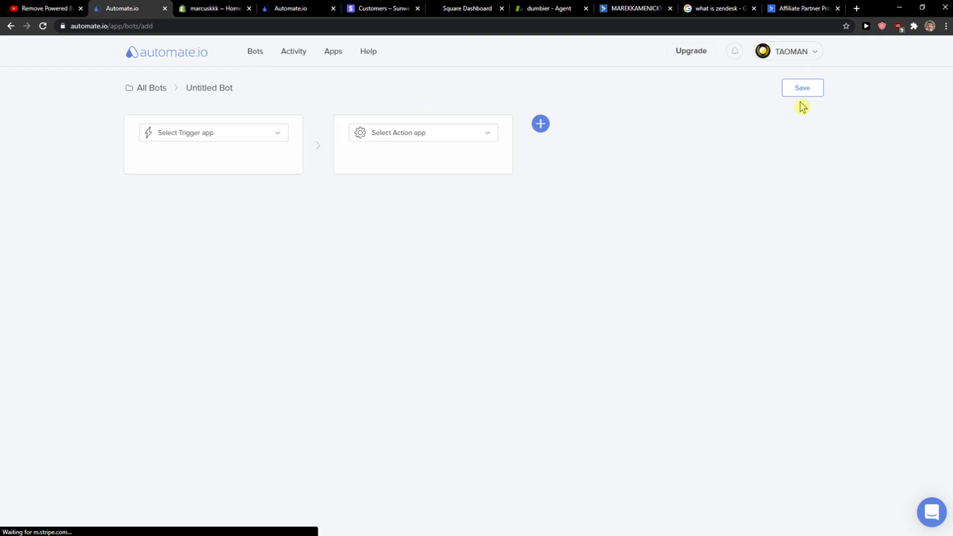
click(214, 133)
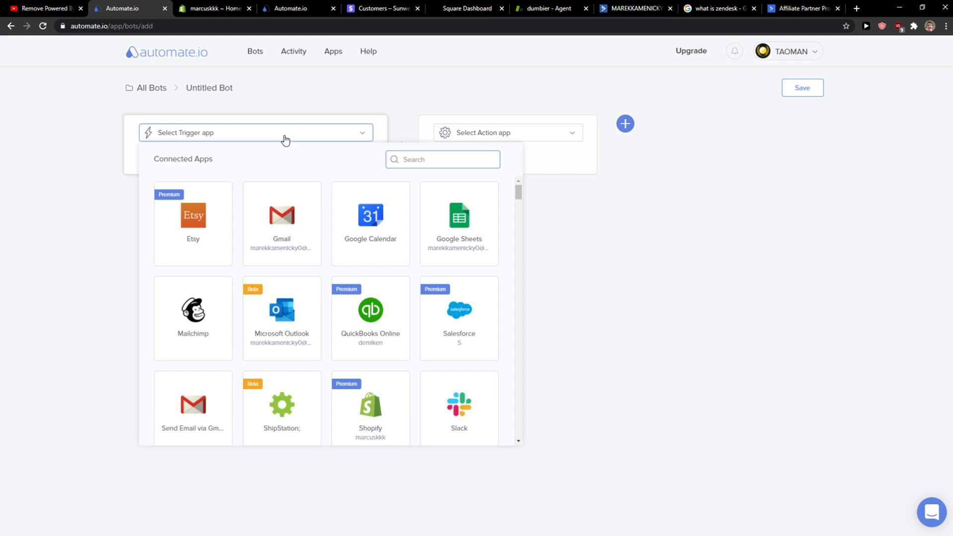
click(369, 406)
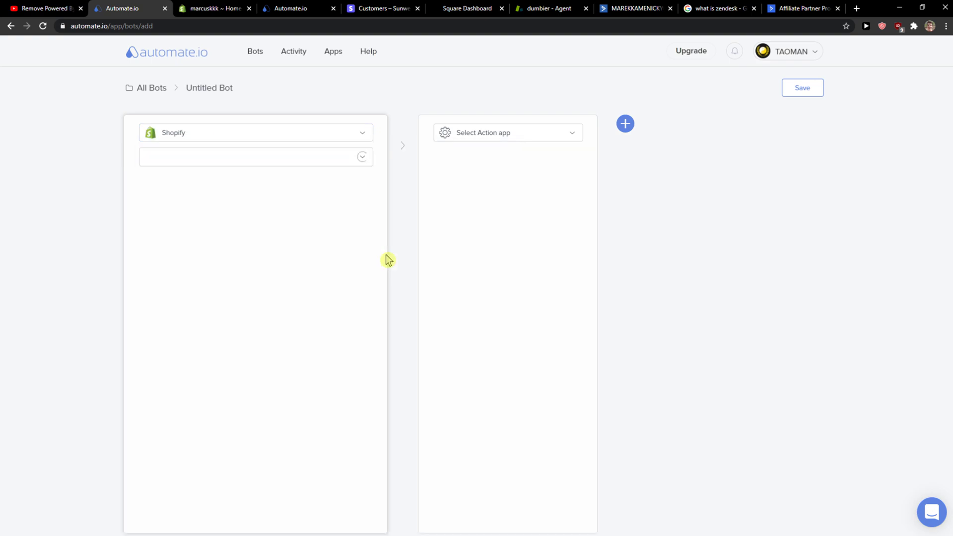
click(255, 156)
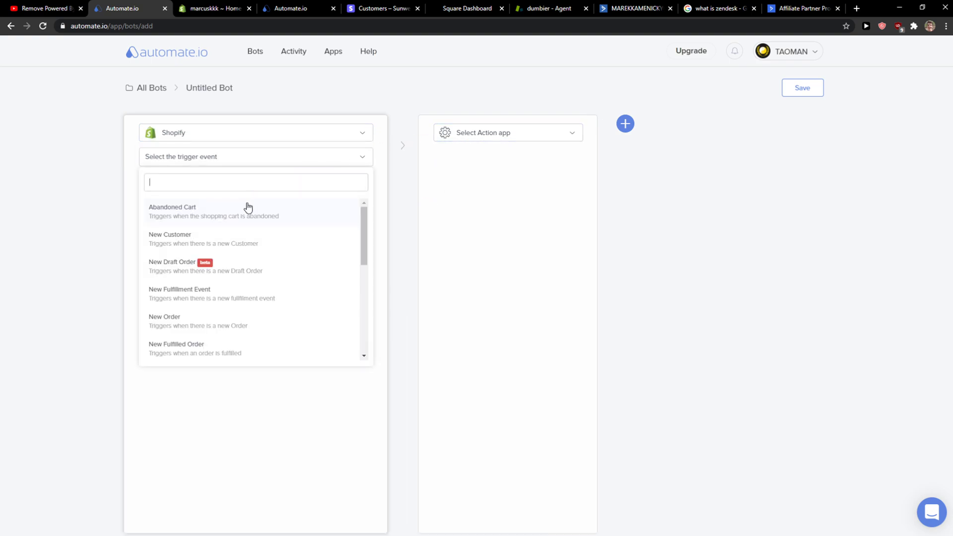
click(164, 321)
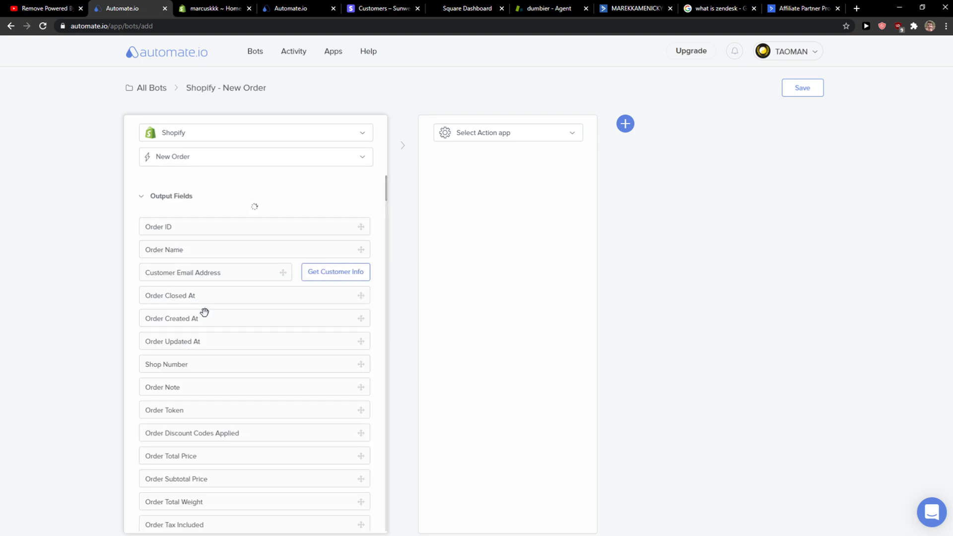
click(507, 133)
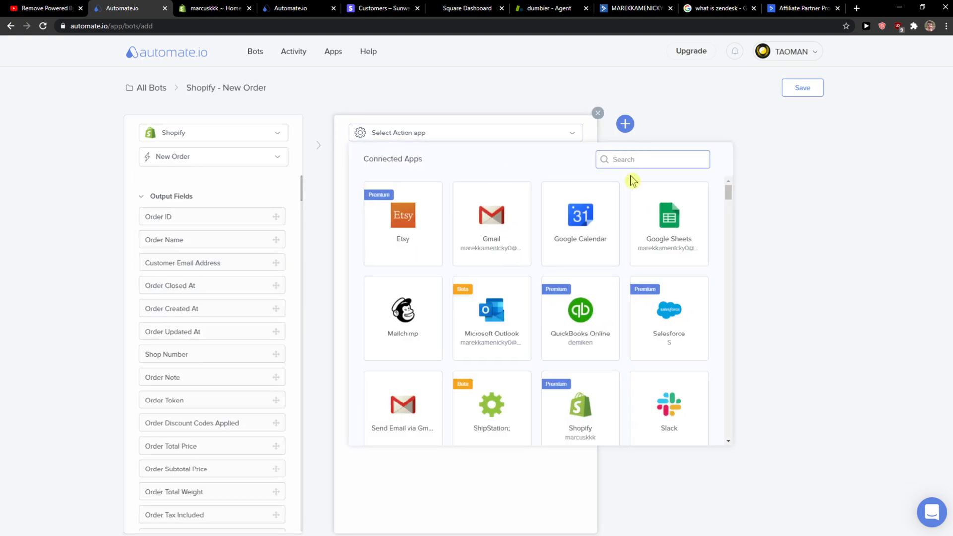
- Pick ActiveCampaign as the action app, then switch to the ActiveCampaign tab
text(acti)
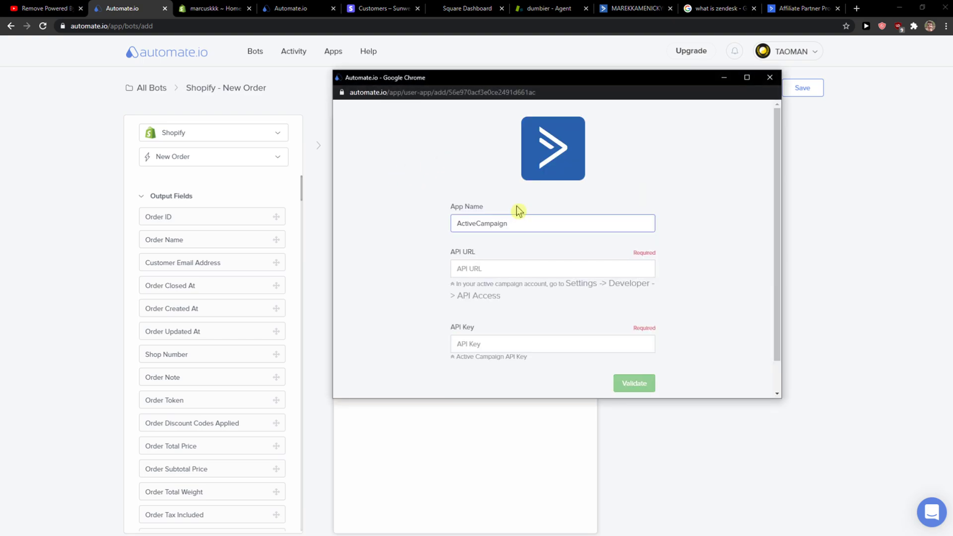
click(552, 268)
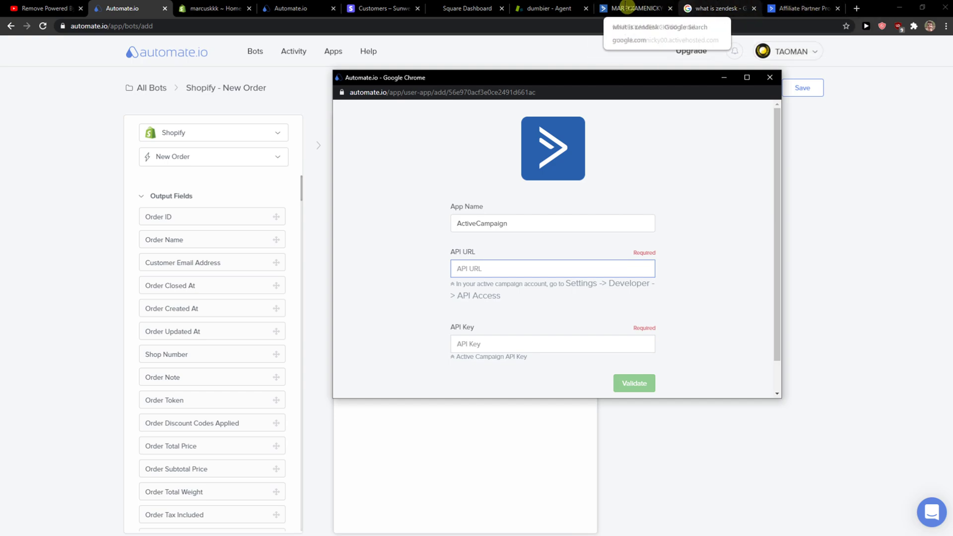
click(632, 8)
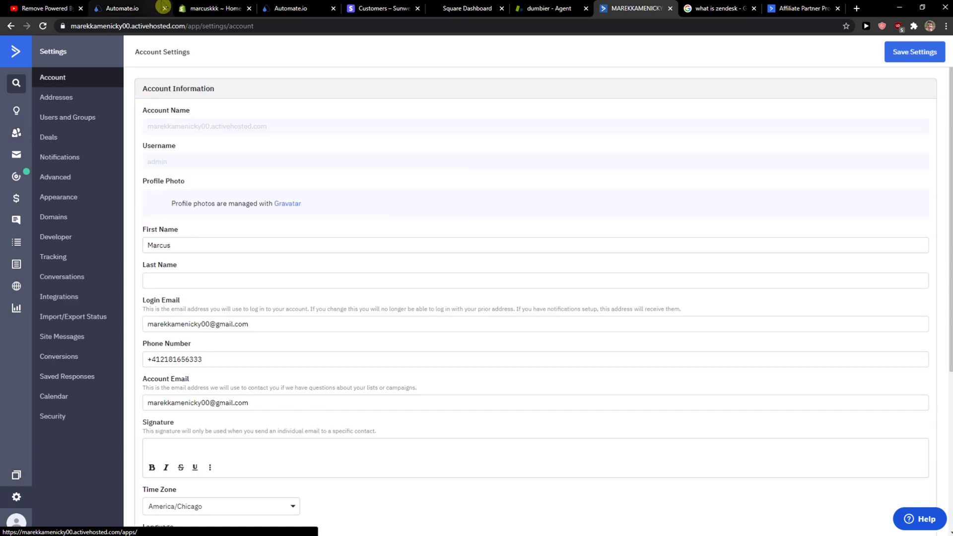
- Open ActiveCampaign's Developer settings and select the API URL field
scroll(down, 3)
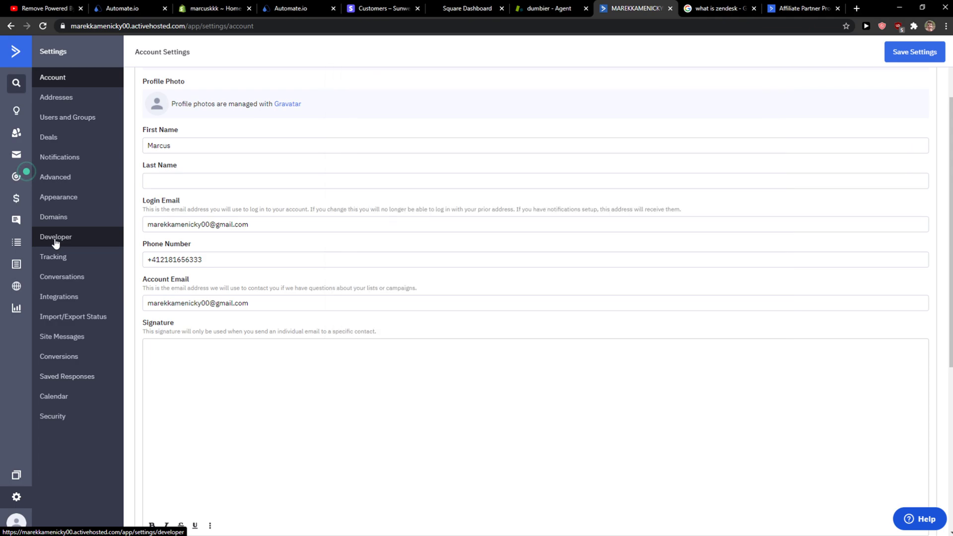
click(55, 236)
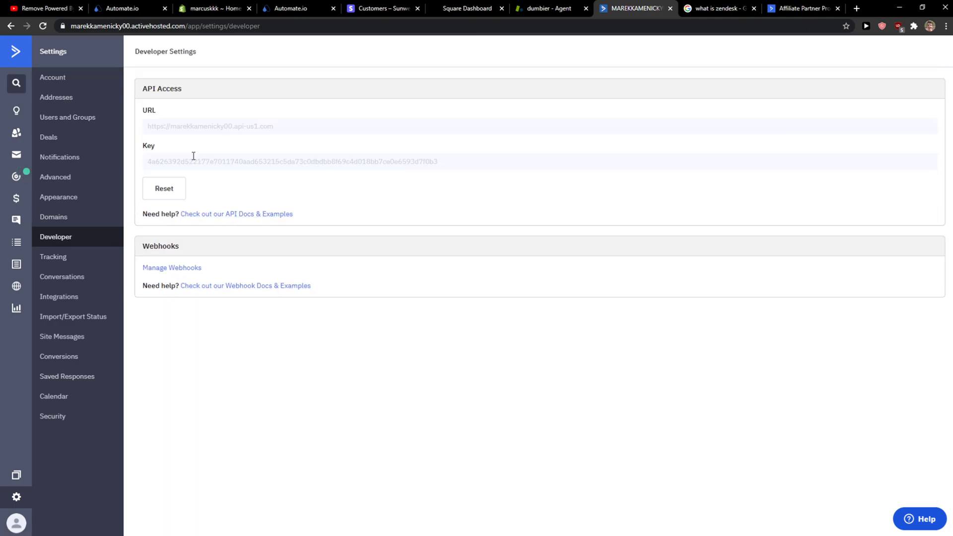
triple_click(292, 161)
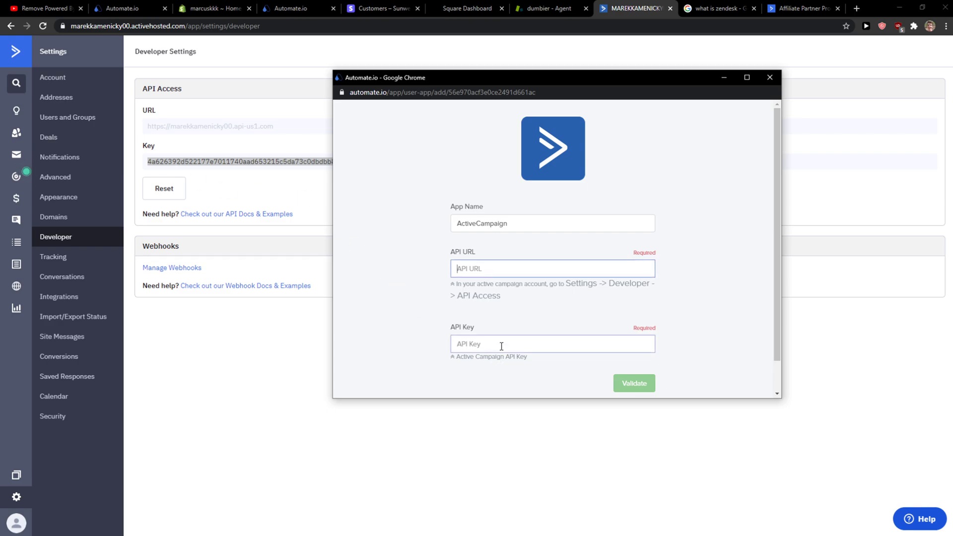
- Copy the ActiveCampaign API URL into Automate.io, validate and save the connection
double_click(239, 126)
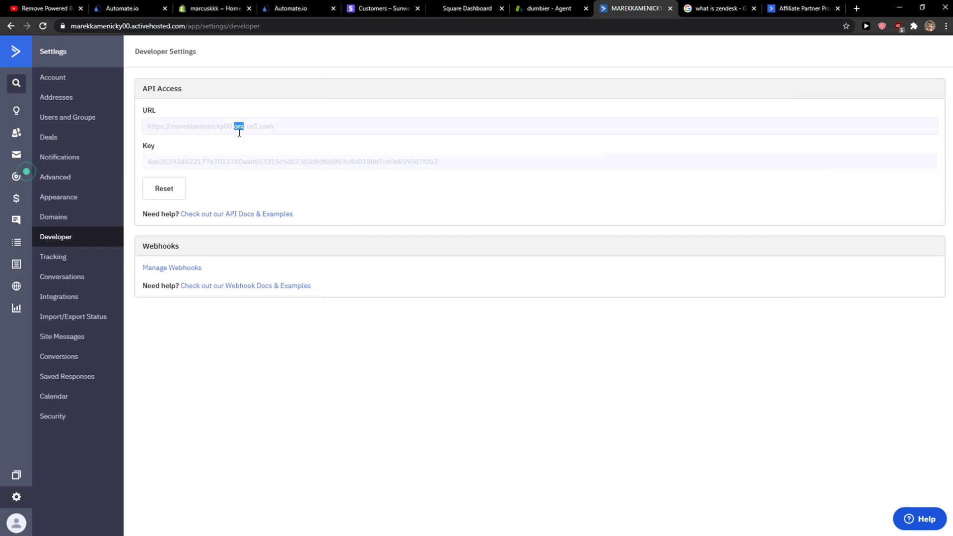
triple_click(210, 125)
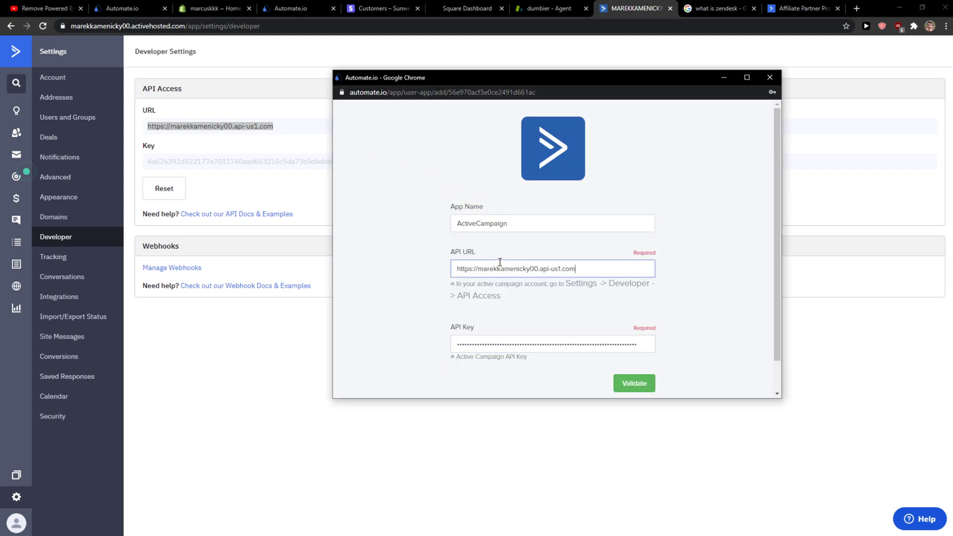
click(634, 383)
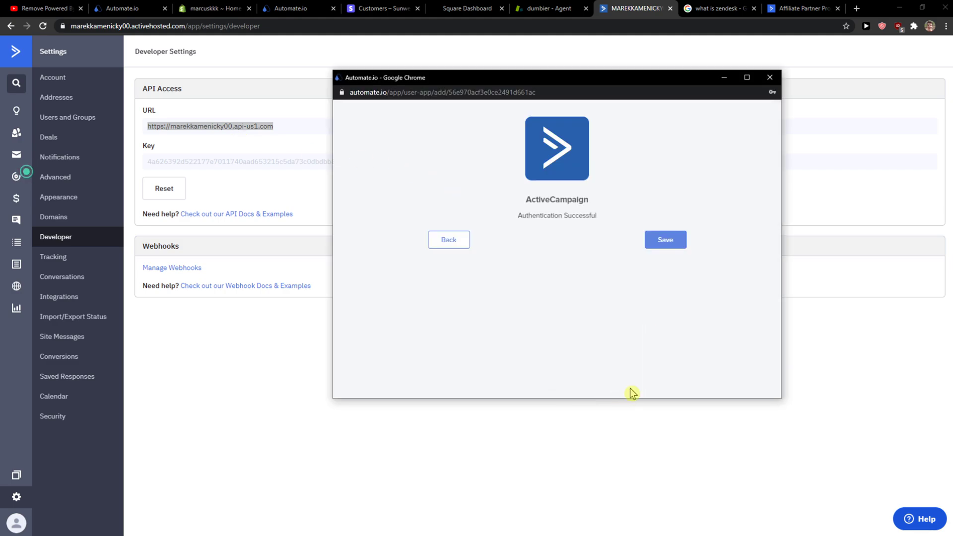
click(663, 240)
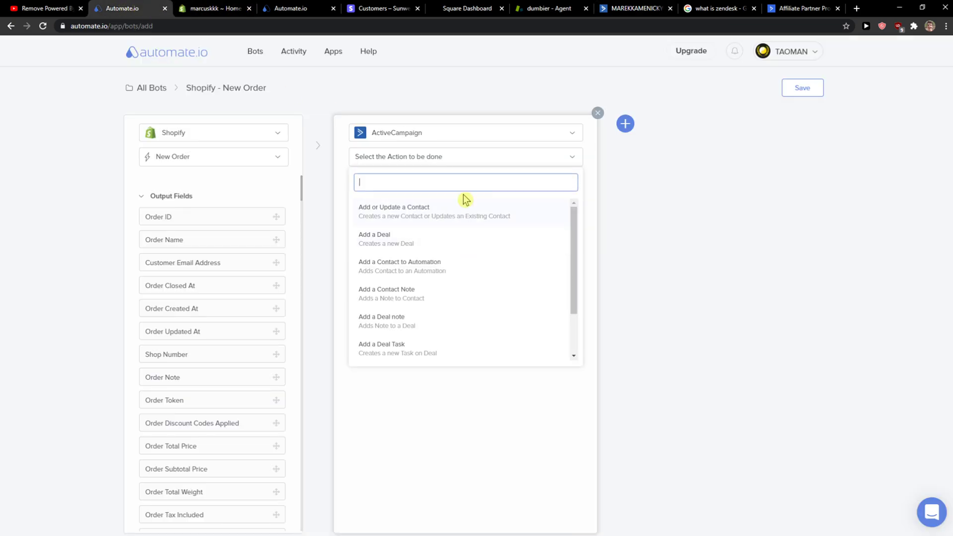
mouse_move(255, 219)
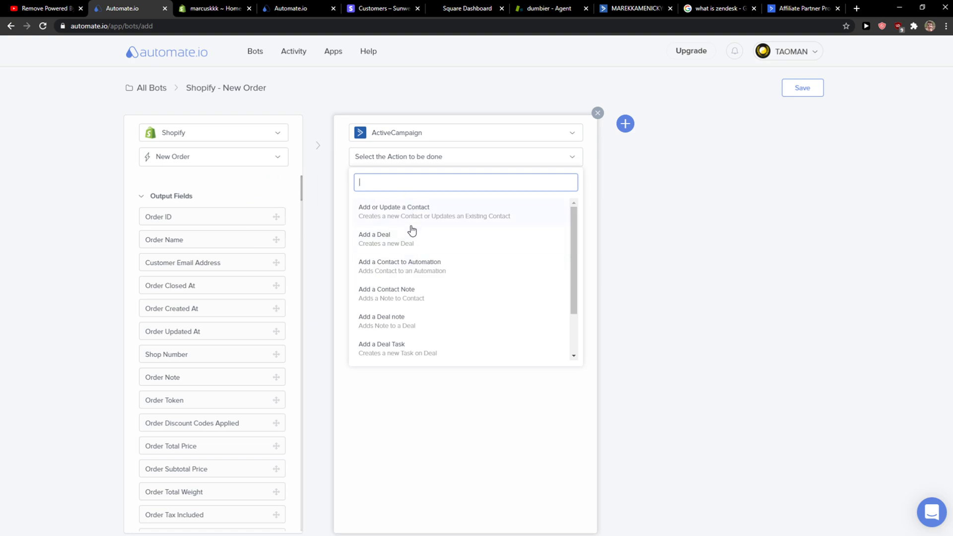
- Choose 'Add or Update a Contact' as the ActiveCampaign action
scroll(down, 3)
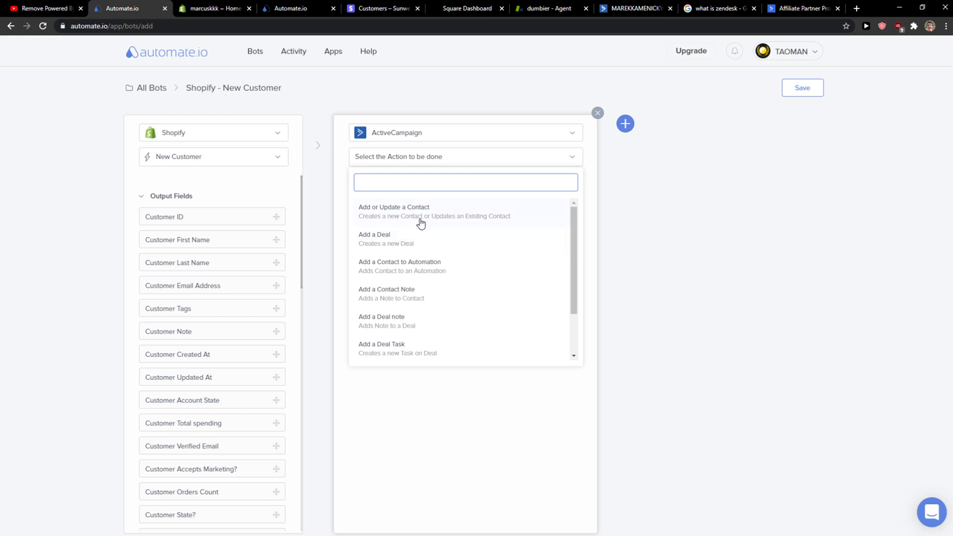
click(393, 211)
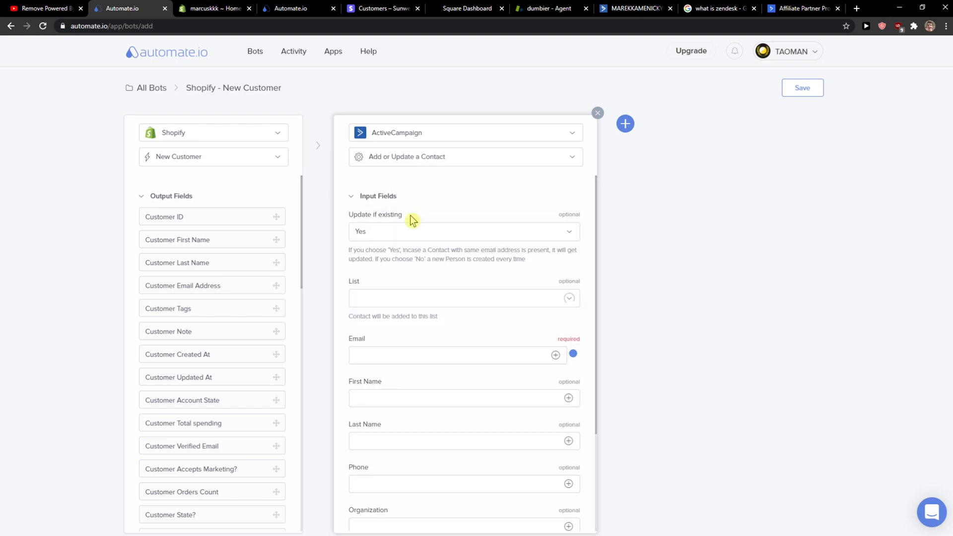
- Map Shopify Customer Email, First Name and Last Name into the contact fields
click(462, 297)
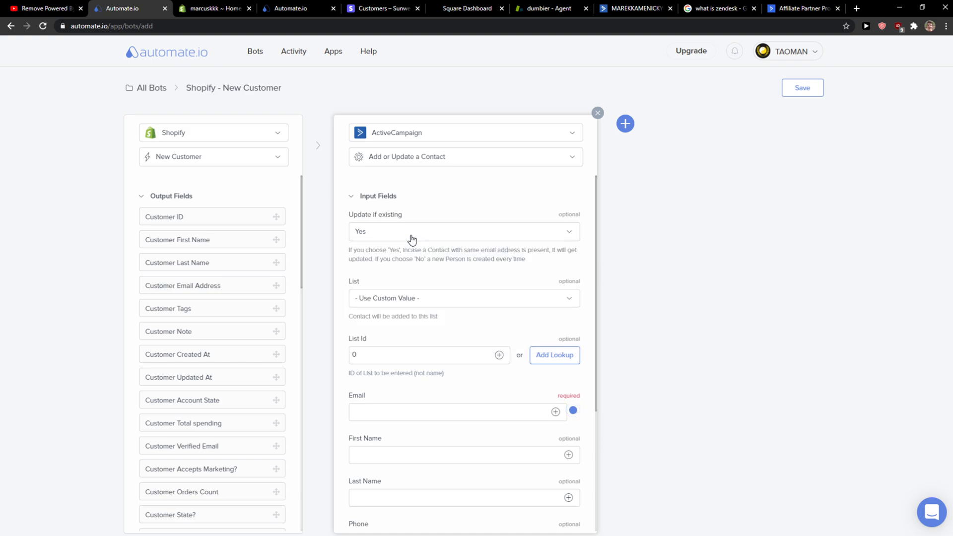
scroll(down, 3)
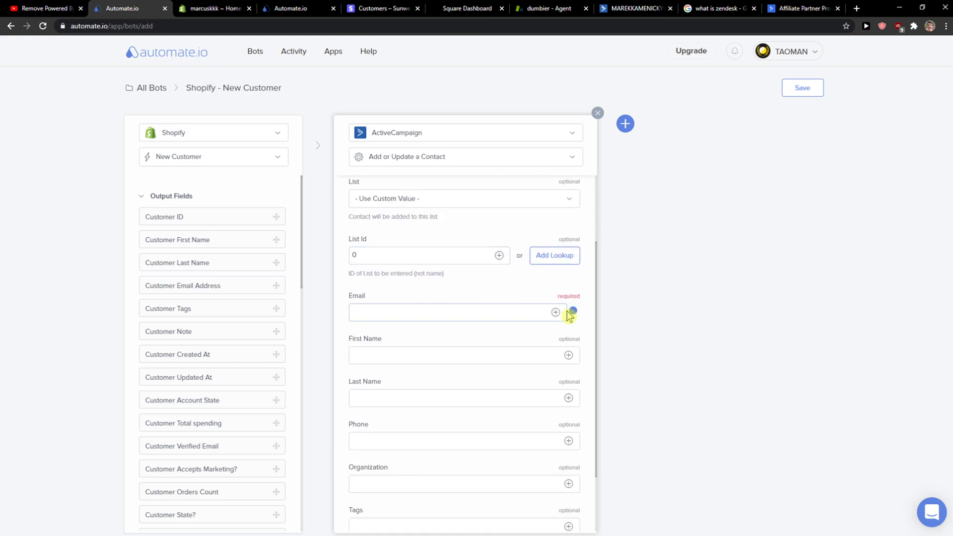
text(ema)
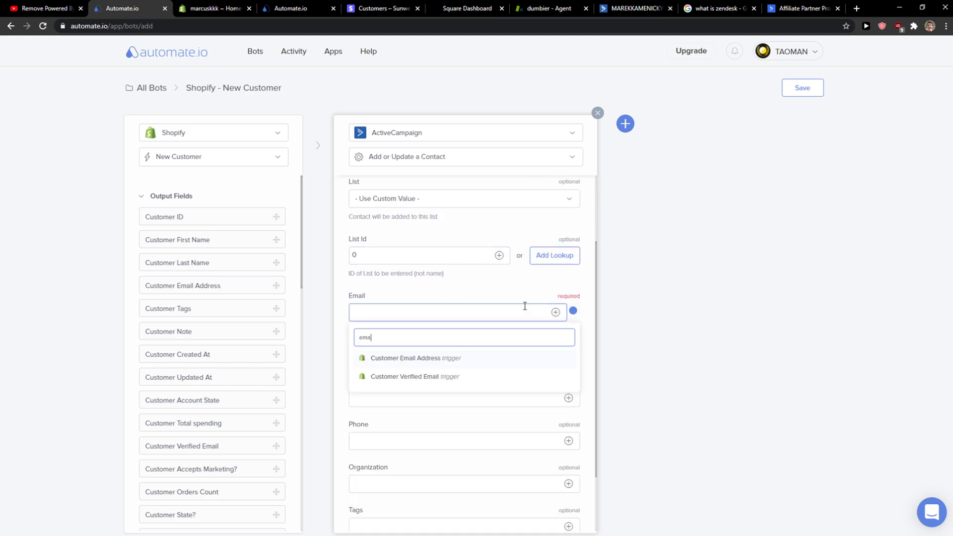
click(415, 357)
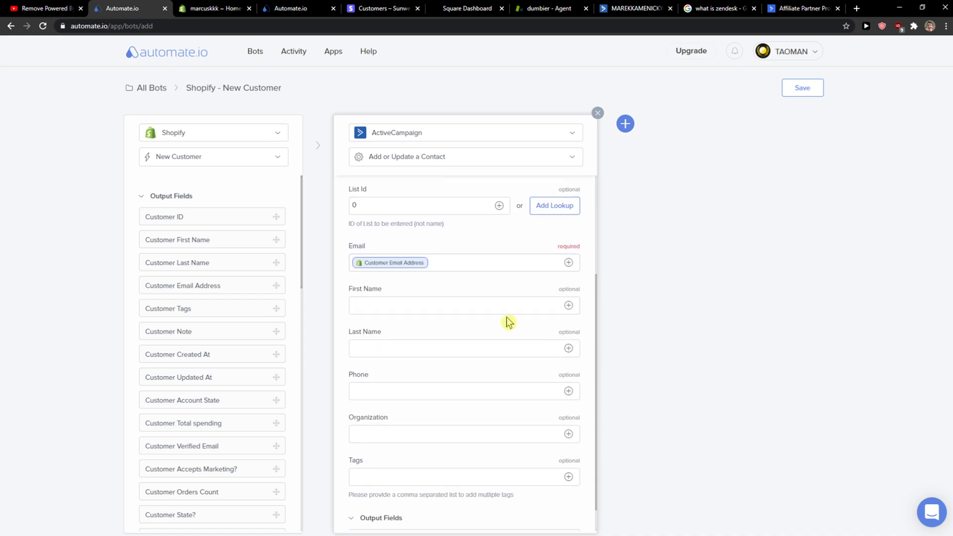
click(568, 305)
text(p)
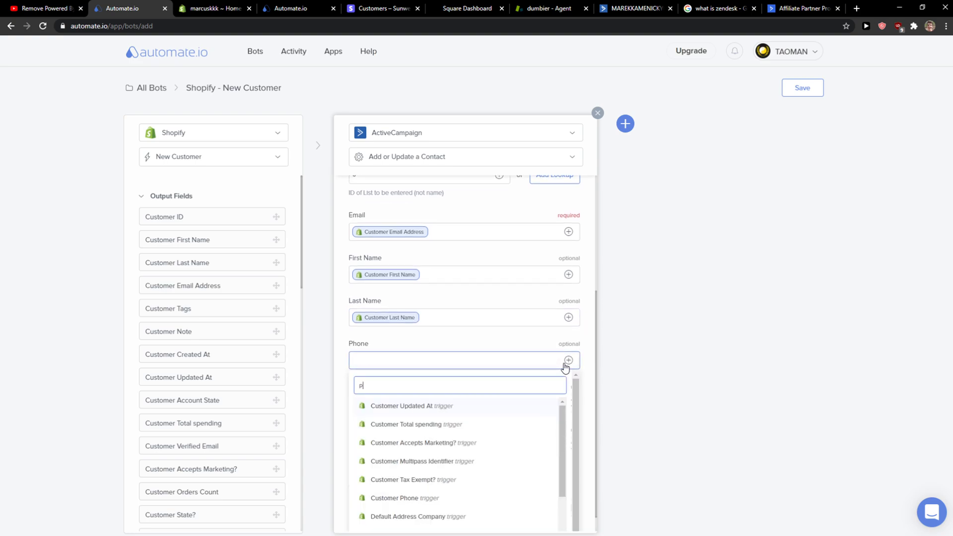
click(404, 497)
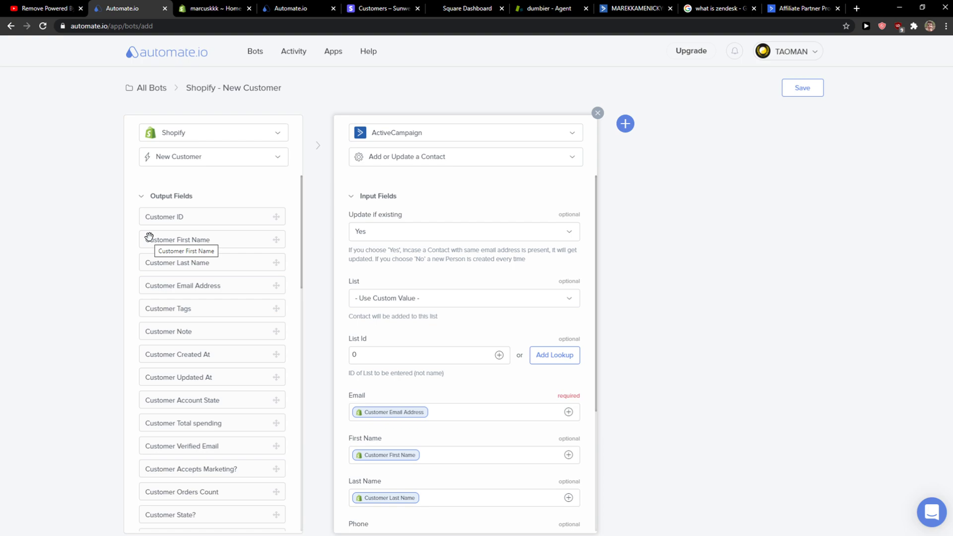
mouse_move(802, 88)
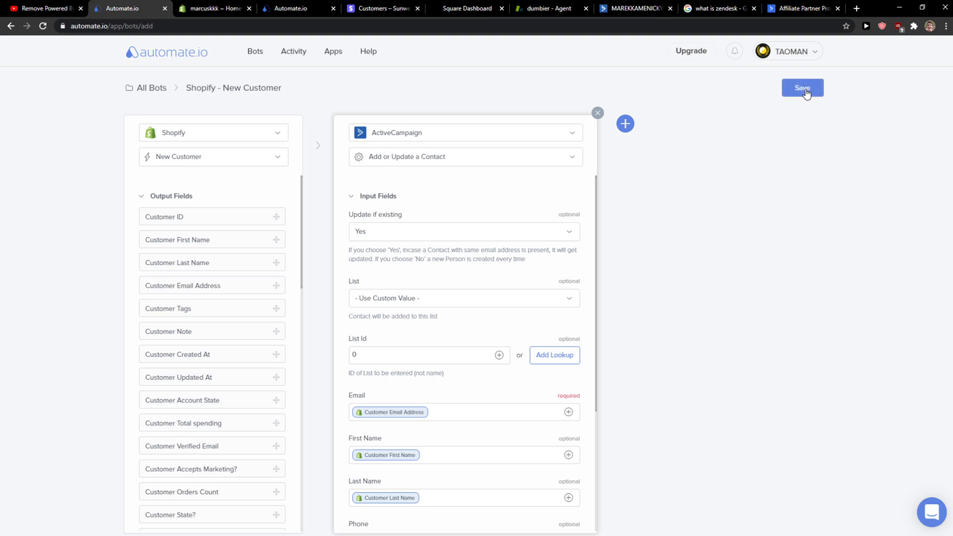
click(801, 87)
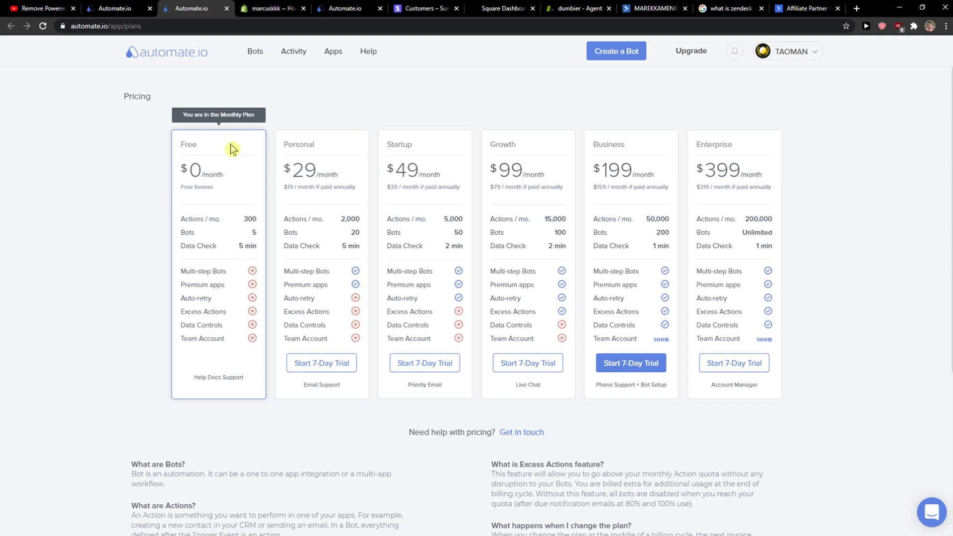
drag(233, 149, 319, 173)
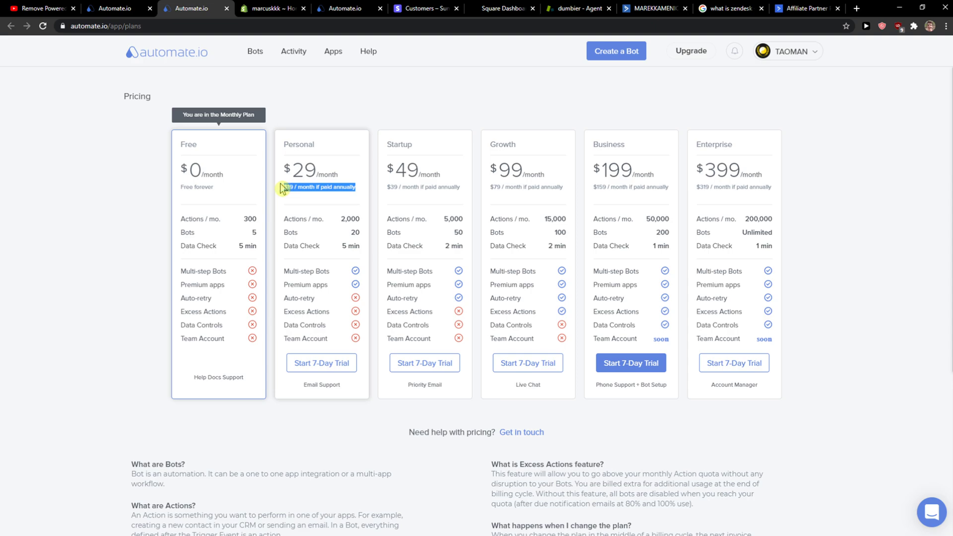
mouse_move(478, 167)
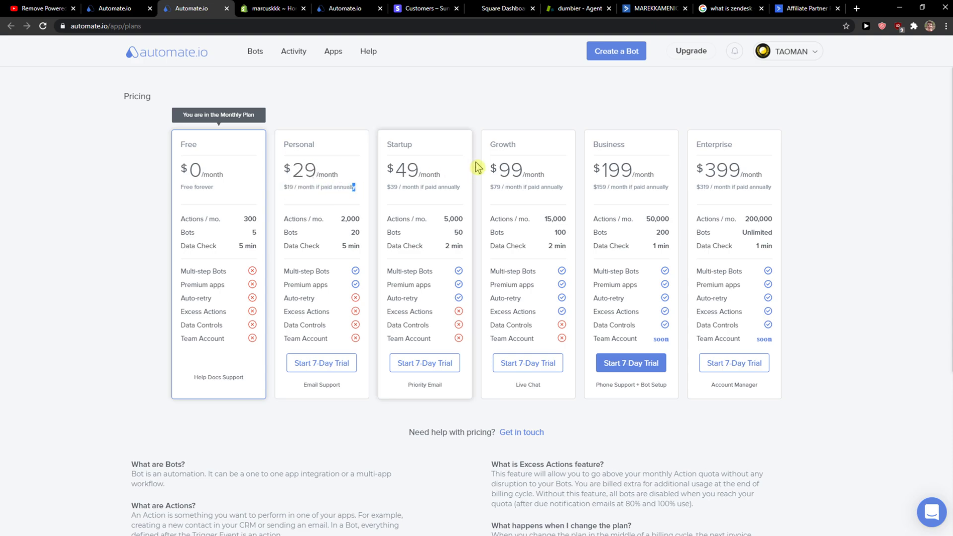